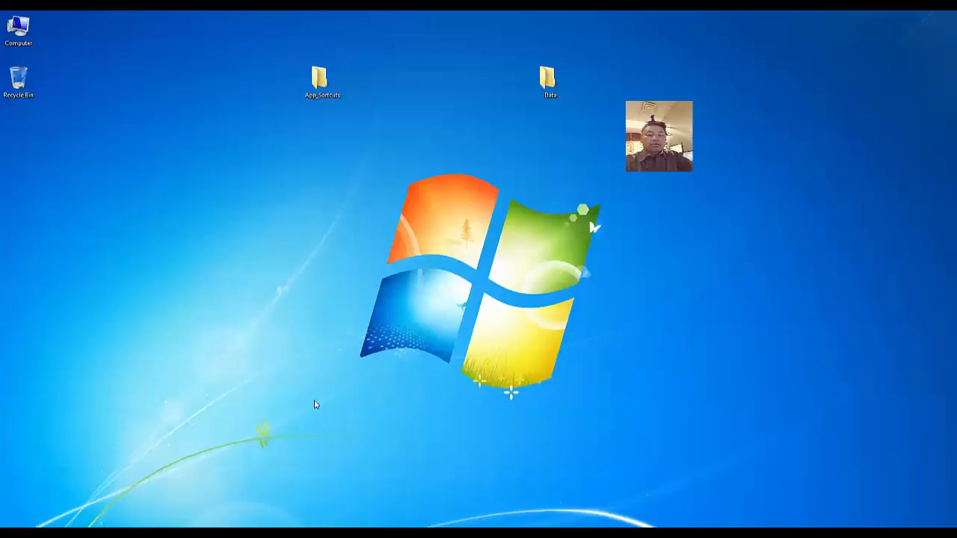
Move the desktop Computer icon and choose Manage to launch Computer Management.
left_click(18, 29)
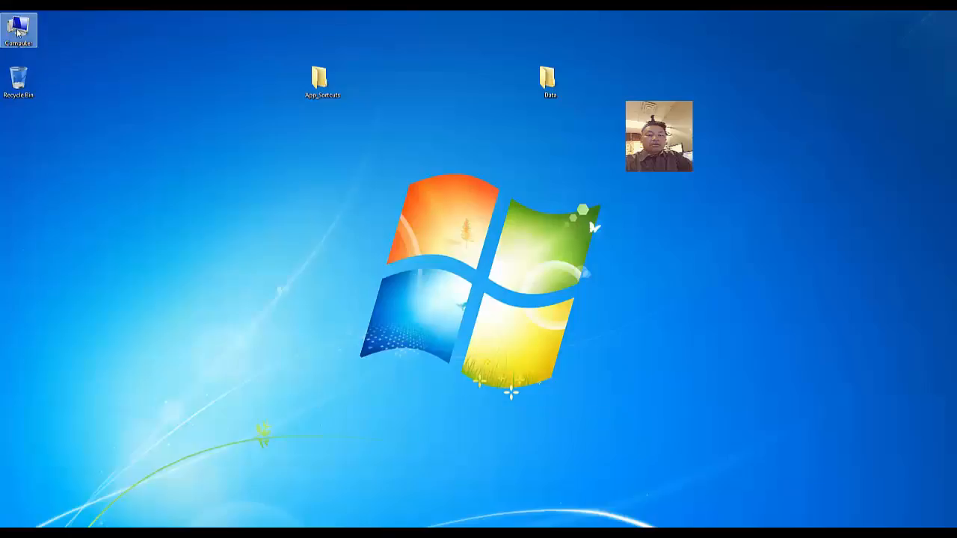
left_click_drag(18, 30, 132, 135)
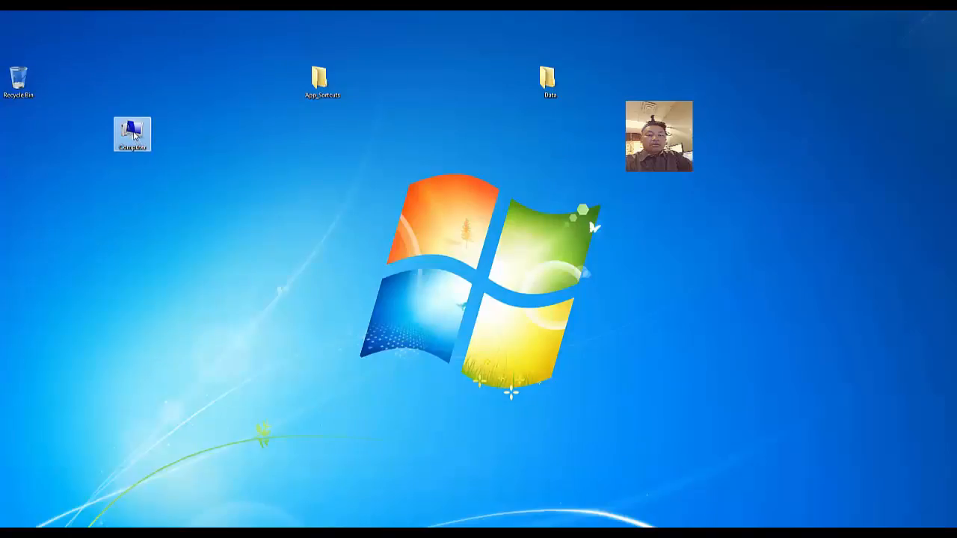
right_click(132, 133)
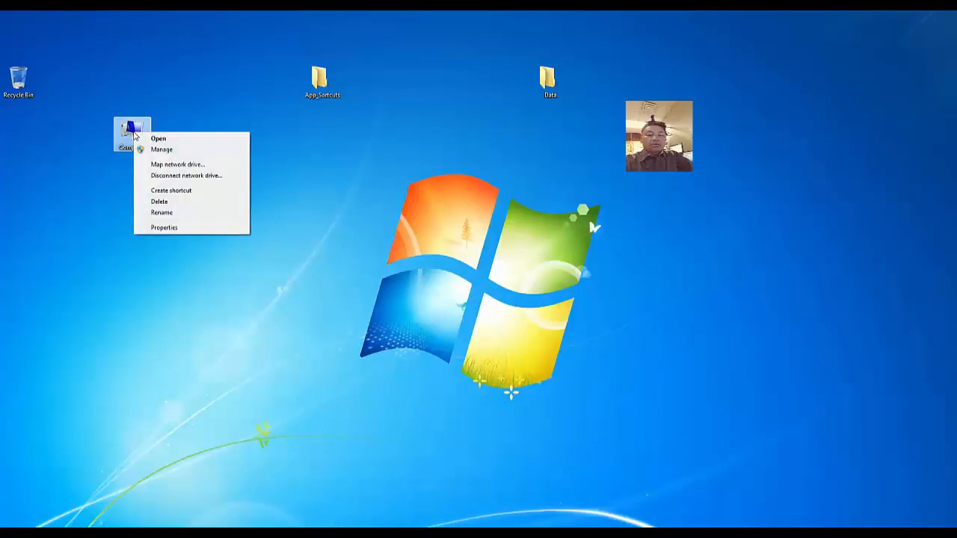
mouse_move(161, 148)
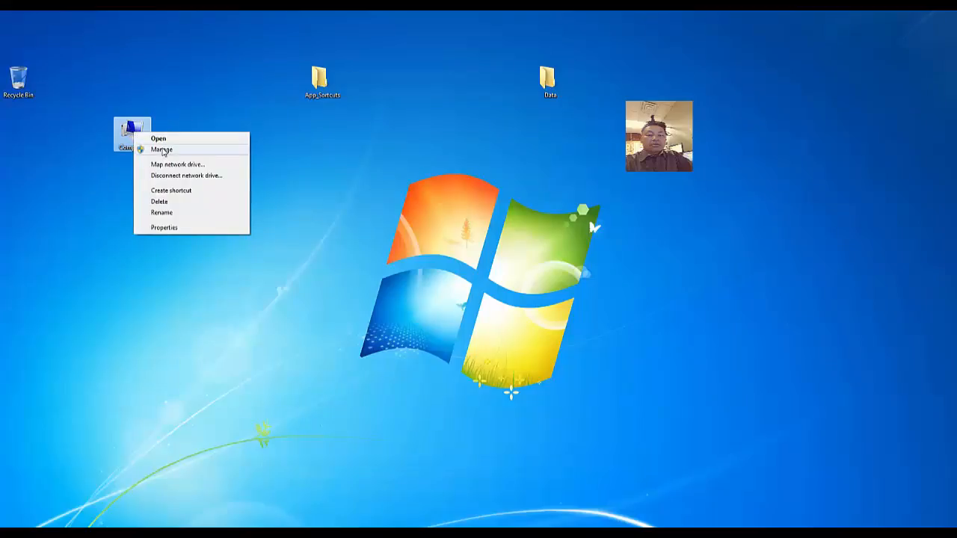
left_click(161, 148)
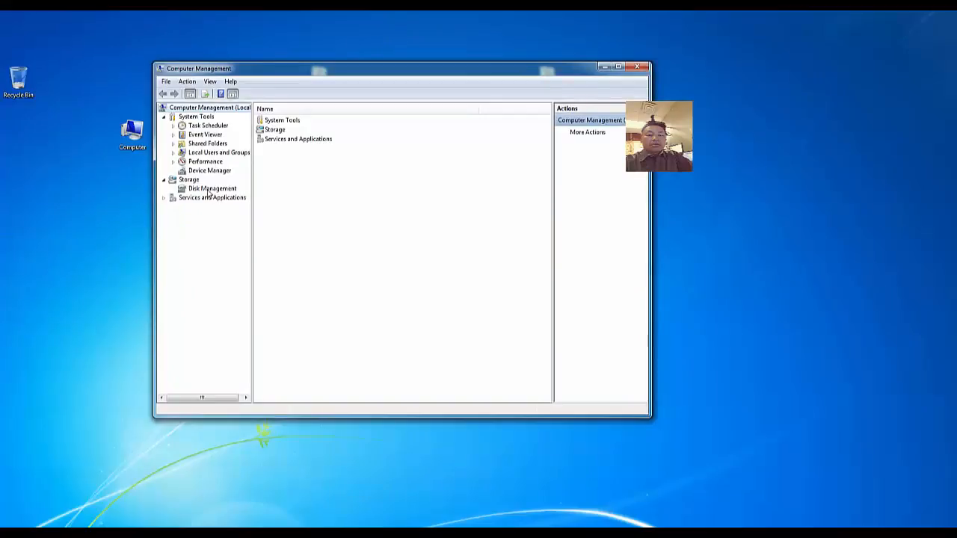
Open Disk Management, inspect Disk 1's partitions and unallocated gaps, and reposition the window.
left_click(213, 188)
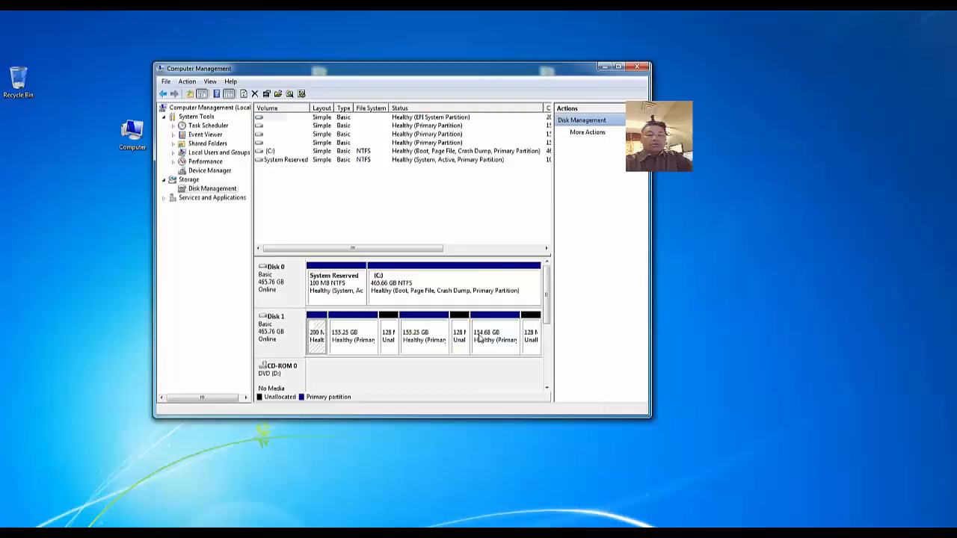
left_click(530, 332)
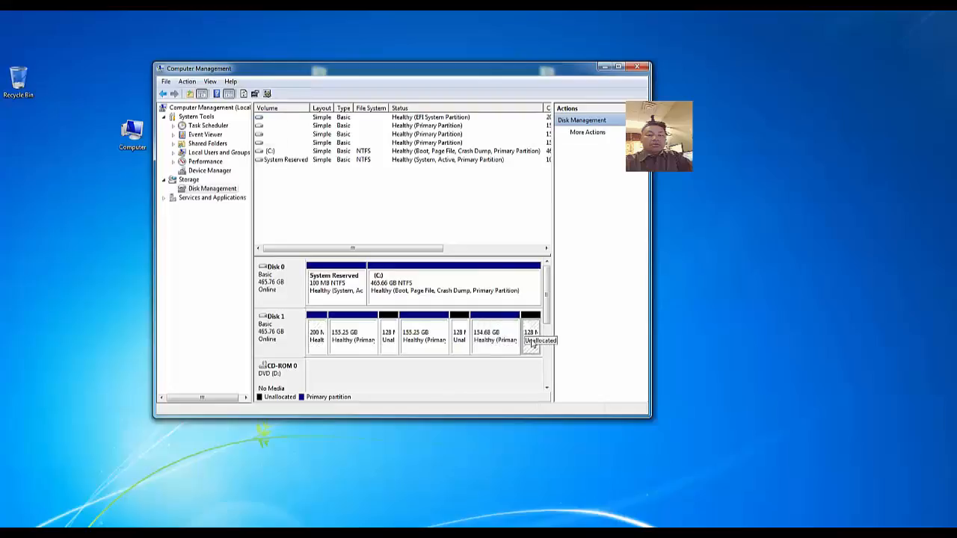
right_click(423, 332)
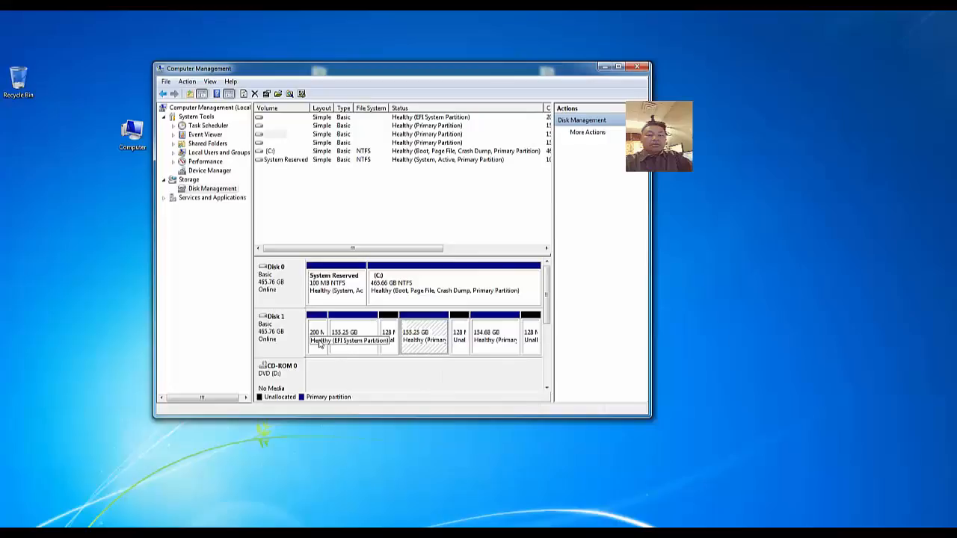
right_click(329, 325)
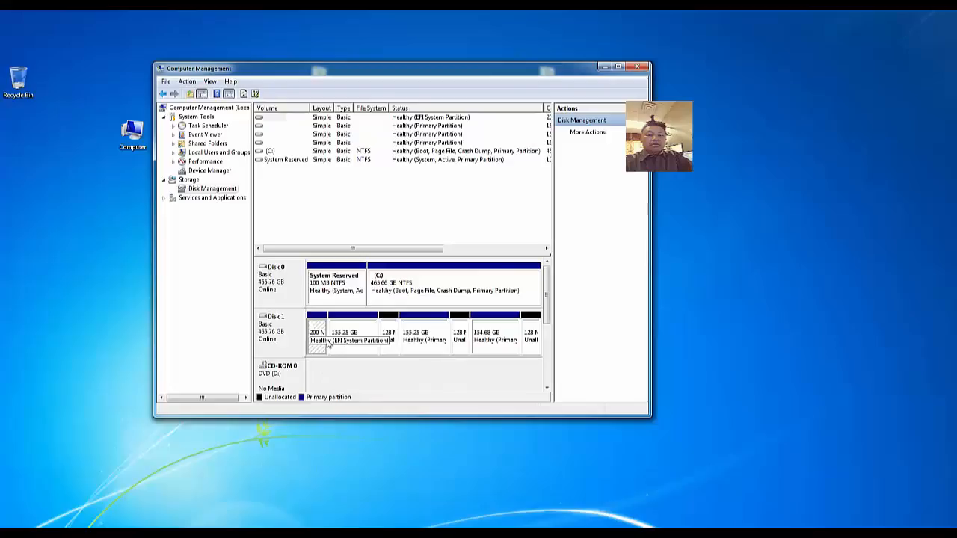
left_click(316, 336)
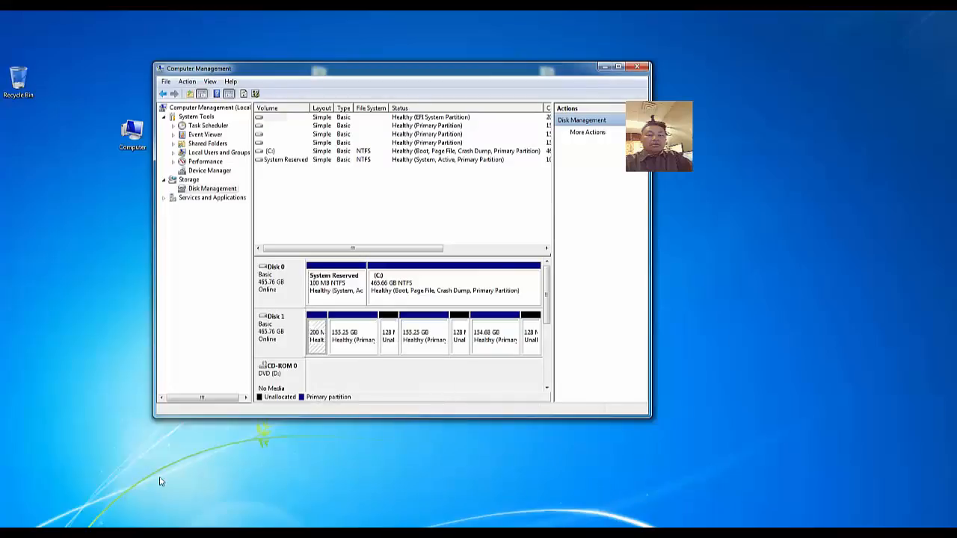
left_click_drag(400, 68, 404, 79)
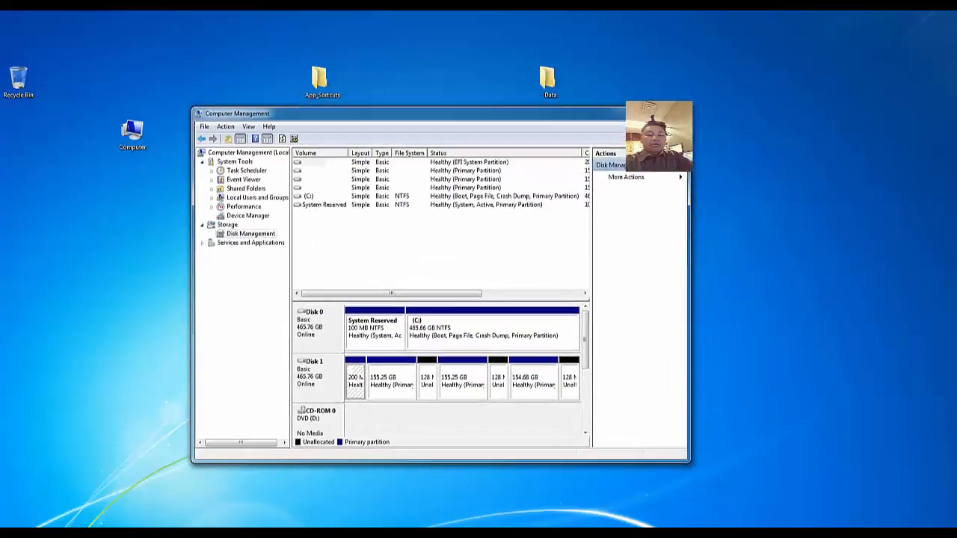
left_click(8, 531)
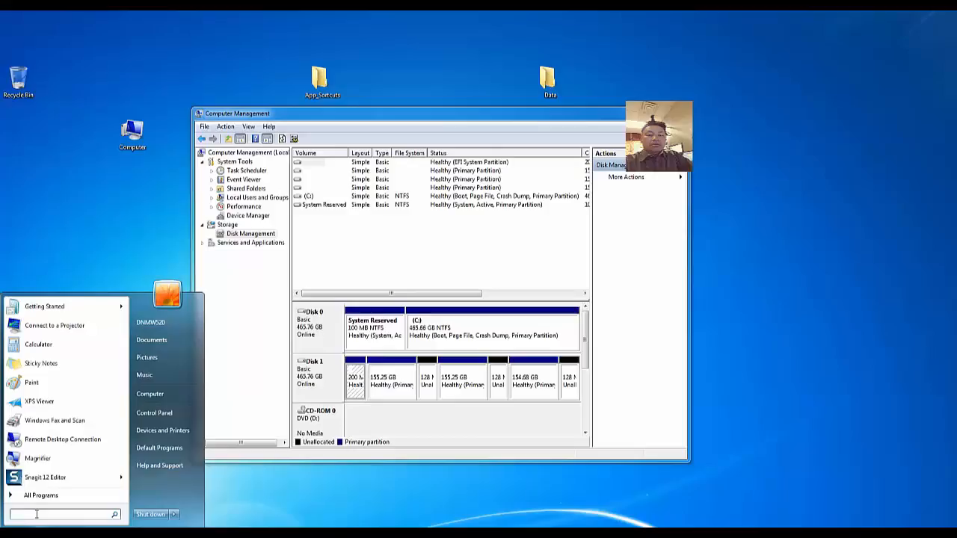
Search the Start menu for diskpart to launch the DiskPart console.
type("disk")
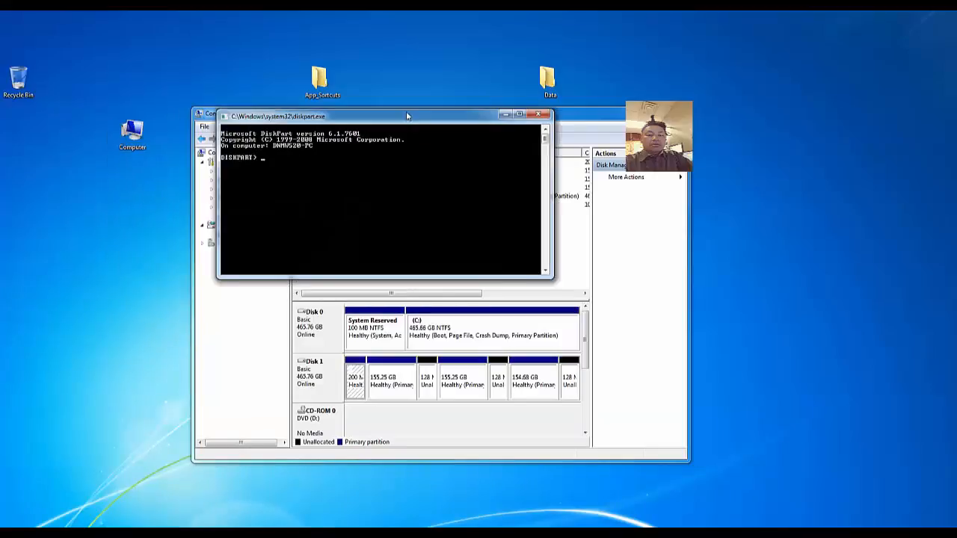
Move the DiskPart console and run list disk to show all disks.
left_click_drag(381, 115, 441, 106)
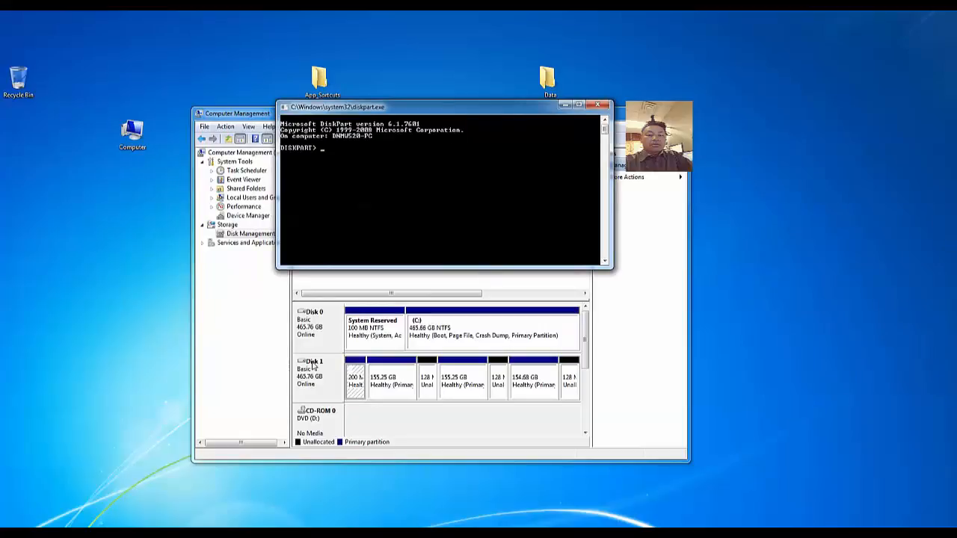
type("1")
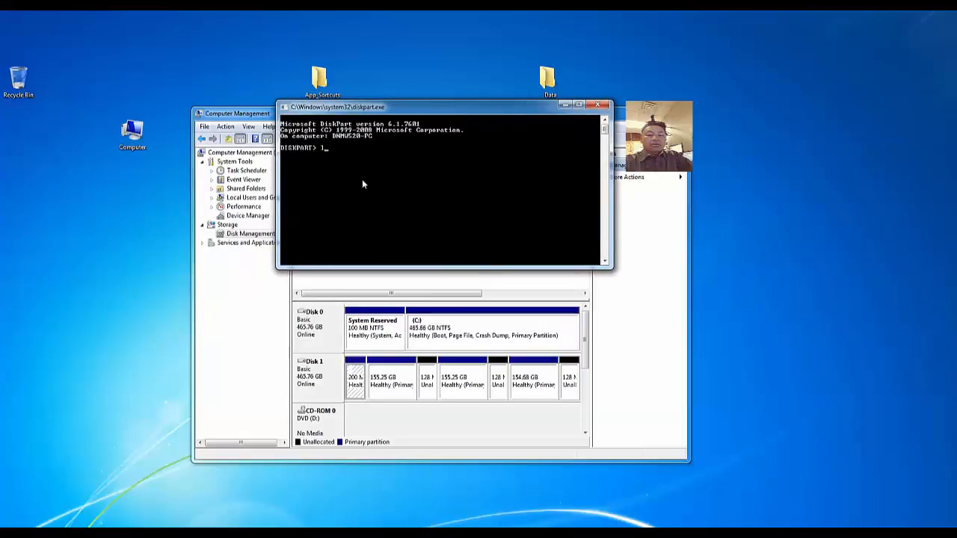
type("listdi")
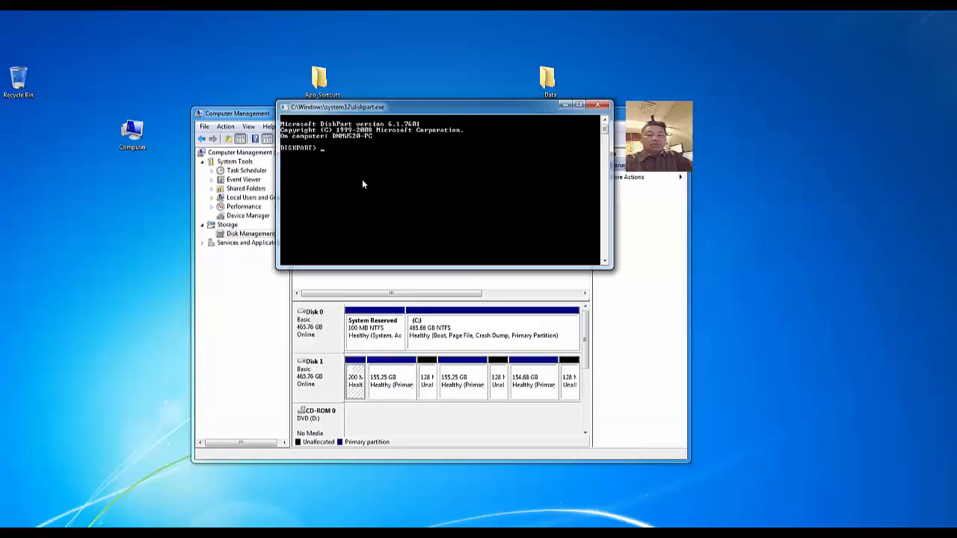
type("list dis")
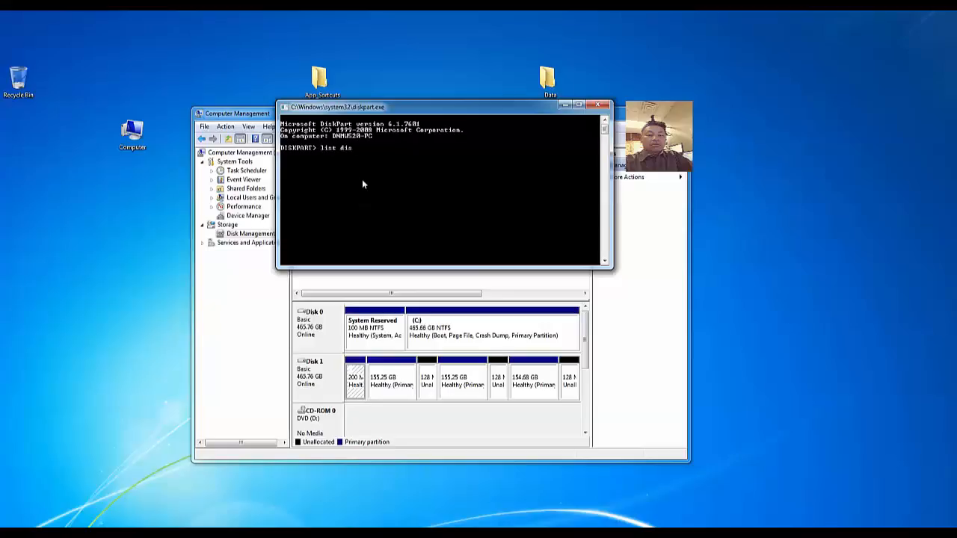
key("Return")
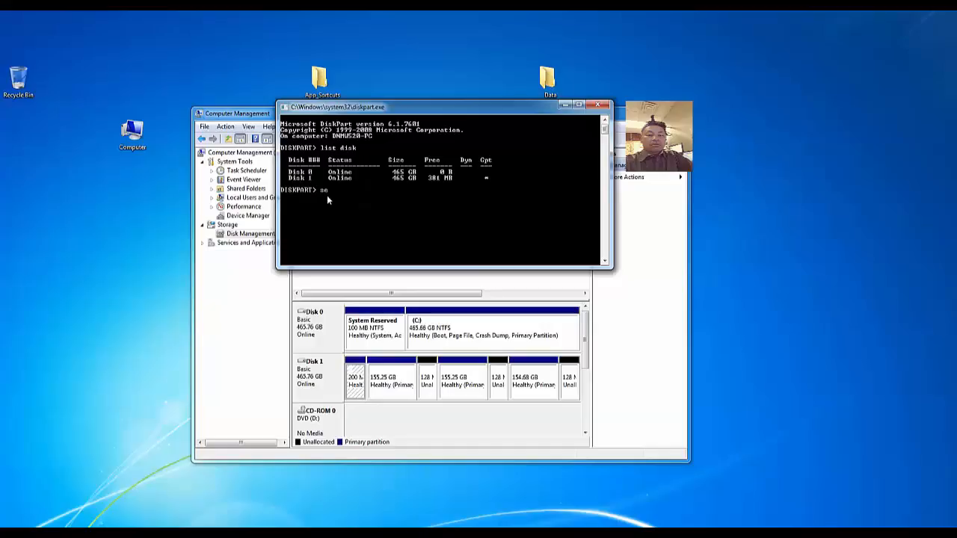
Select disk 1, clean it, and exit DiskPart.
type("select dis")
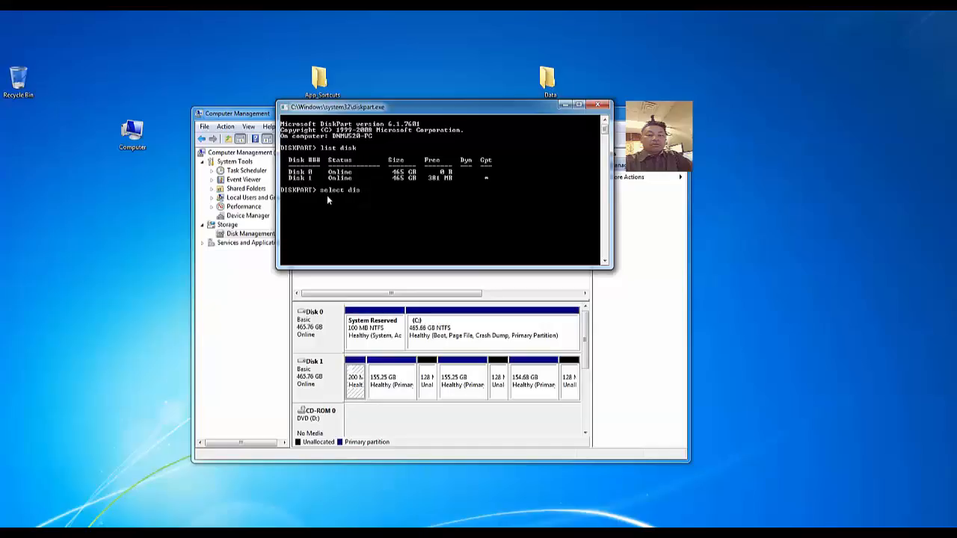
type("k")
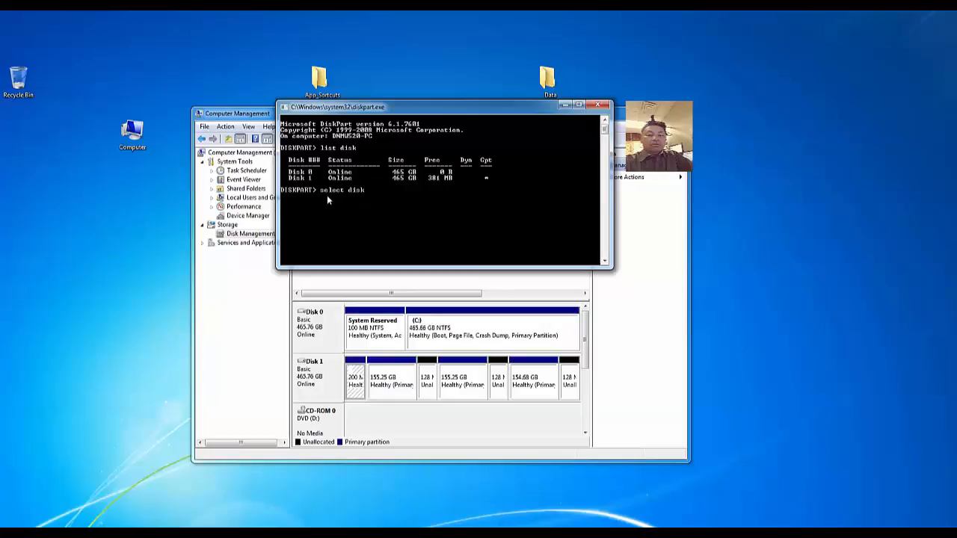
type("1")
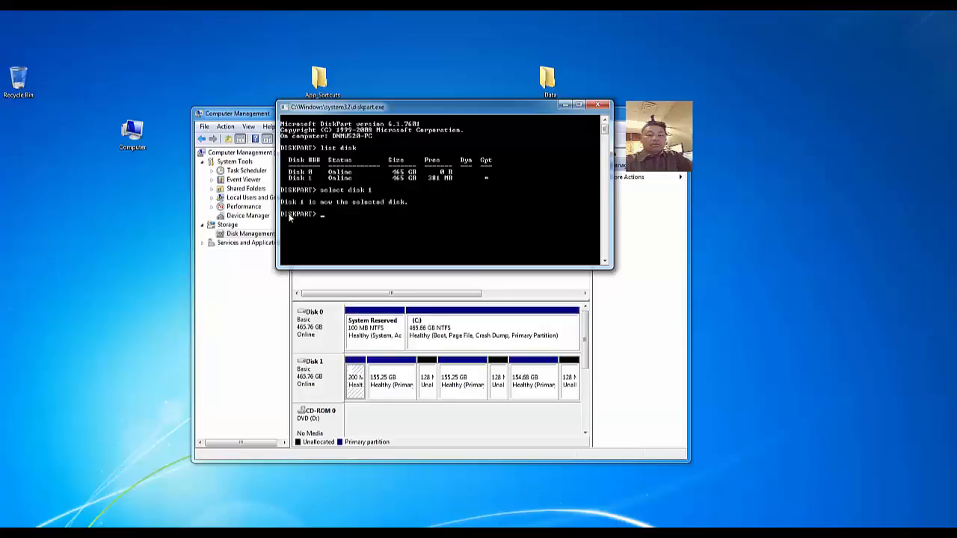
type("e")
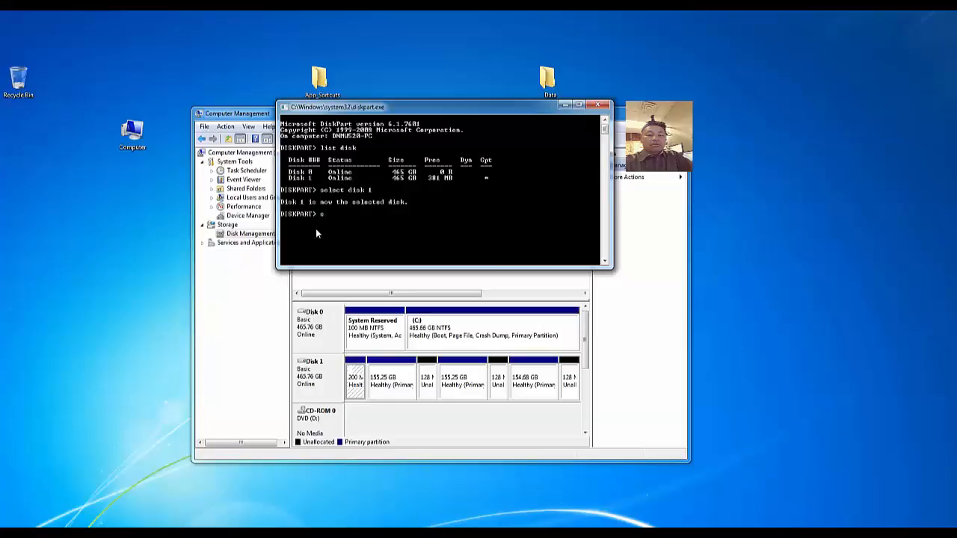
type("lean")
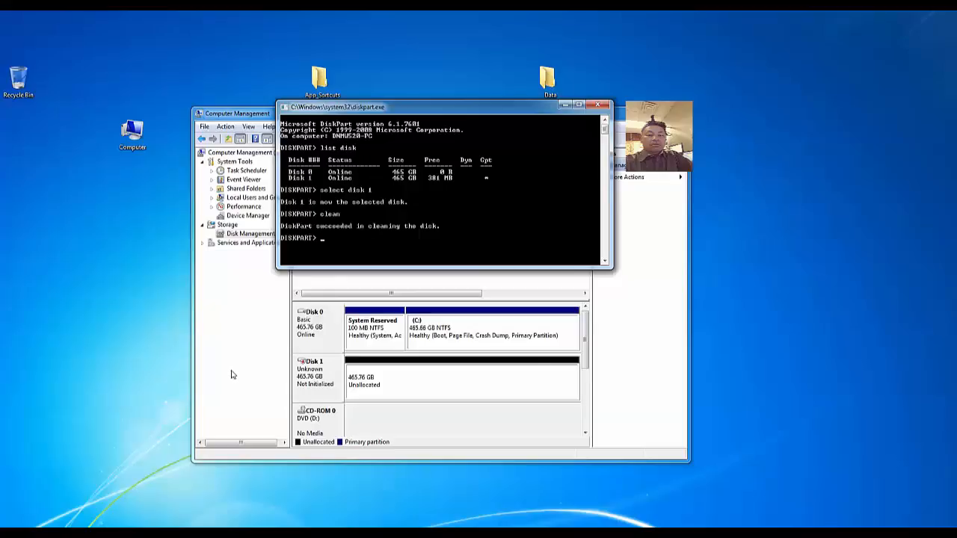
left_click(598, 105)
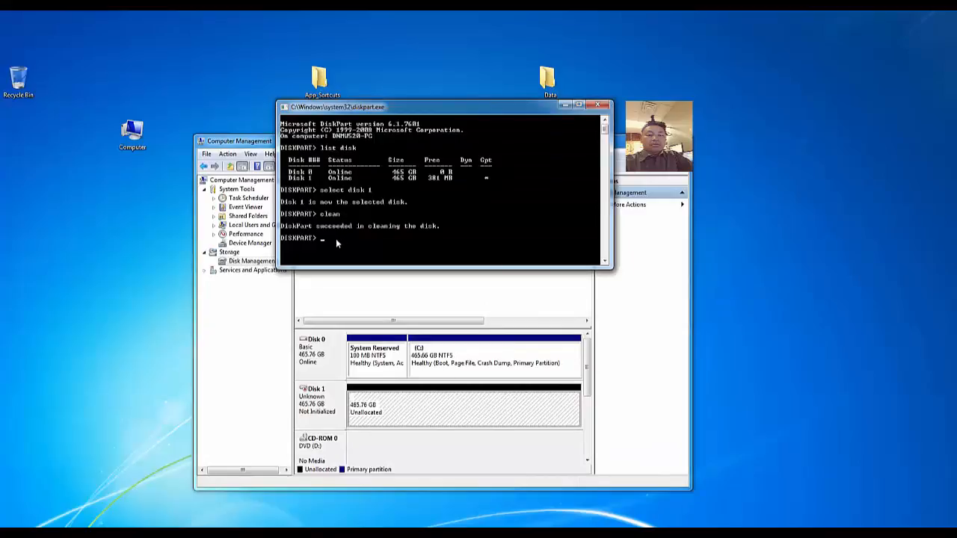
type("exit")
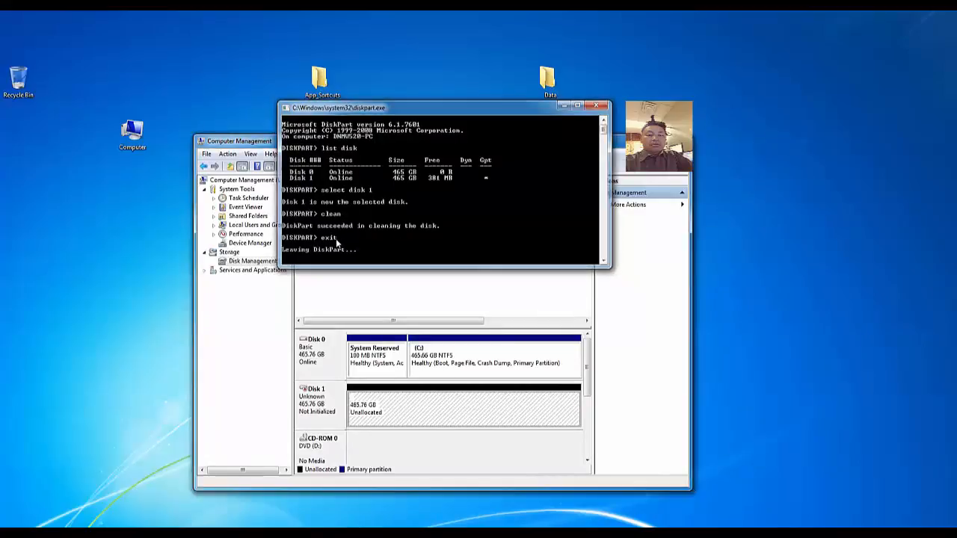
Initialize Disk 1 using the MBR partition style.
left_click(596, 107)
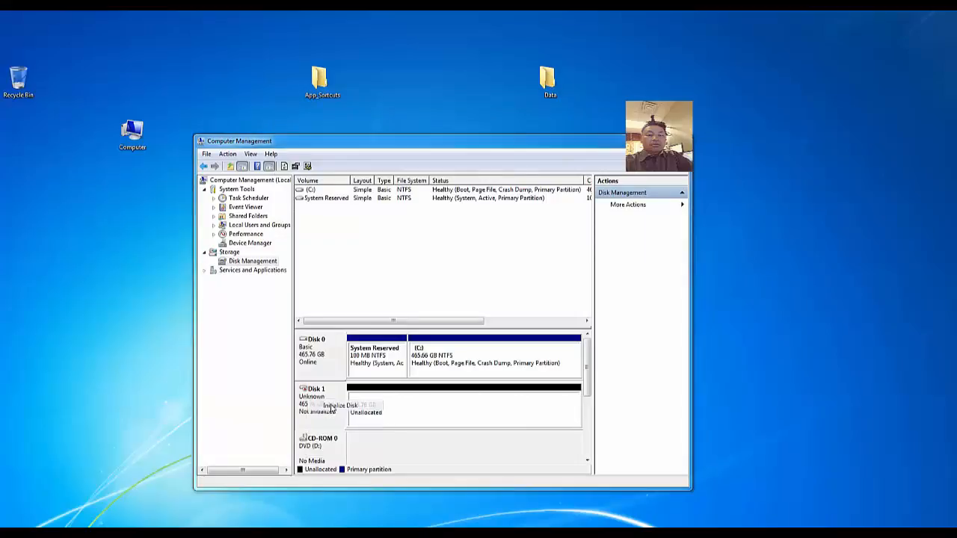
left_click(363, 405)
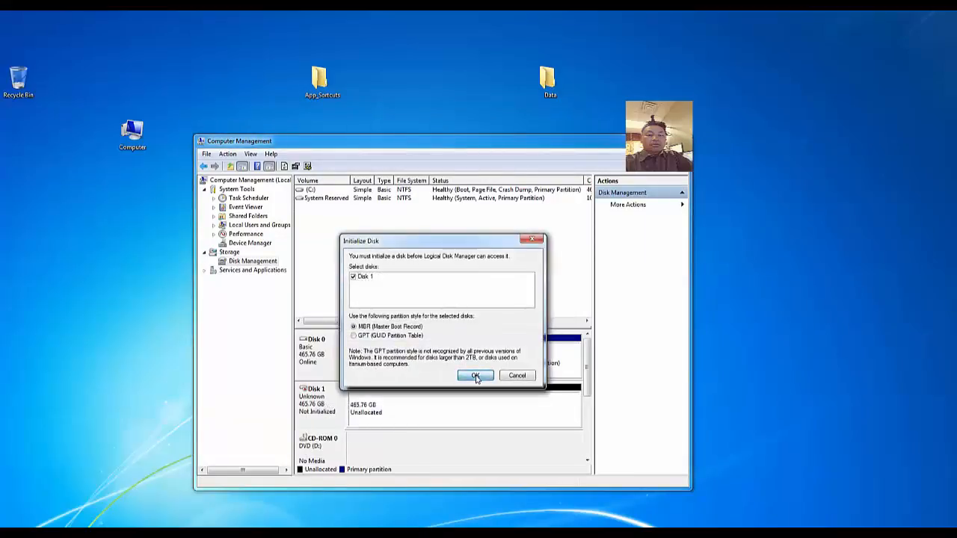
mouse_move(382, 333)
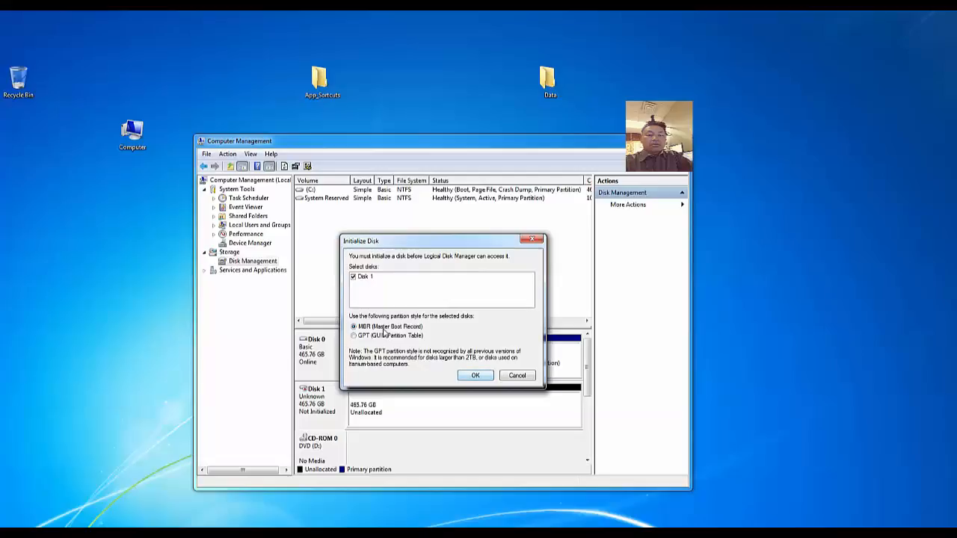
left_click(475, 375)
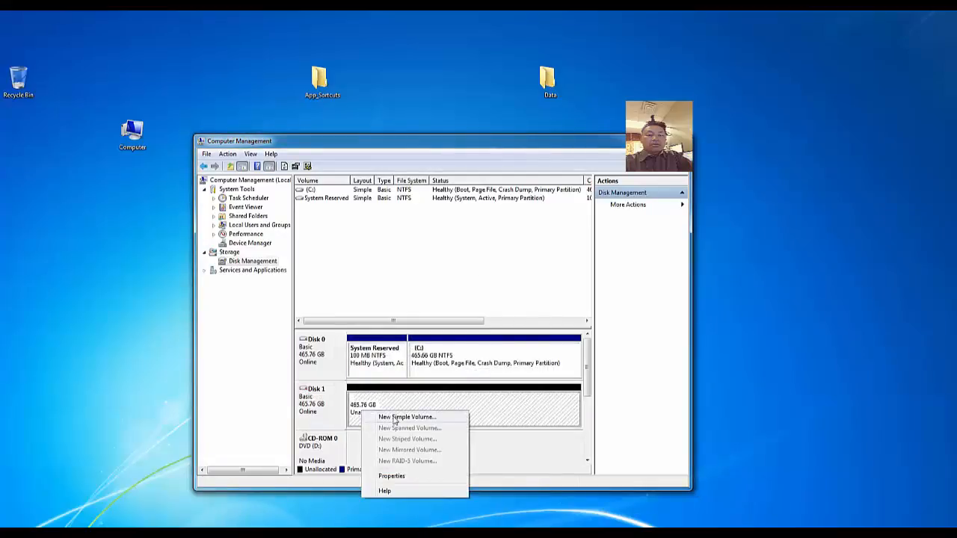
Create a full-size simple volume on Disk 1: drive E, NTFS quick format, label Data500Gb.
left_click(406, 417)
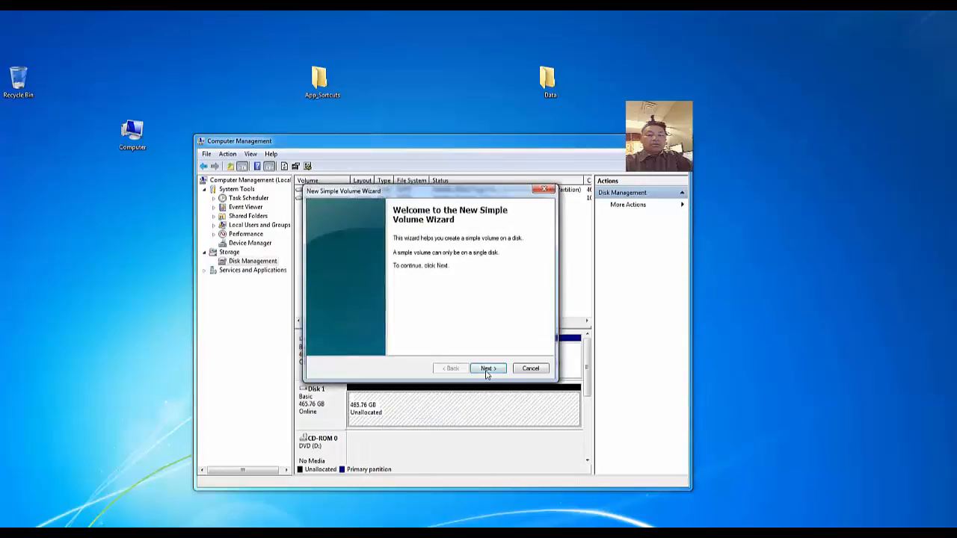
left_click(487, 368)
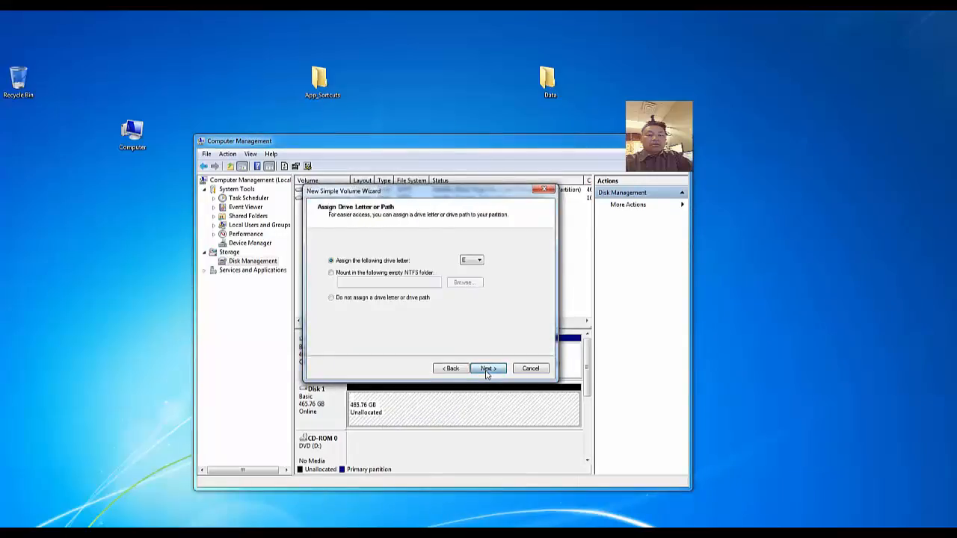
left_click(487, 368)
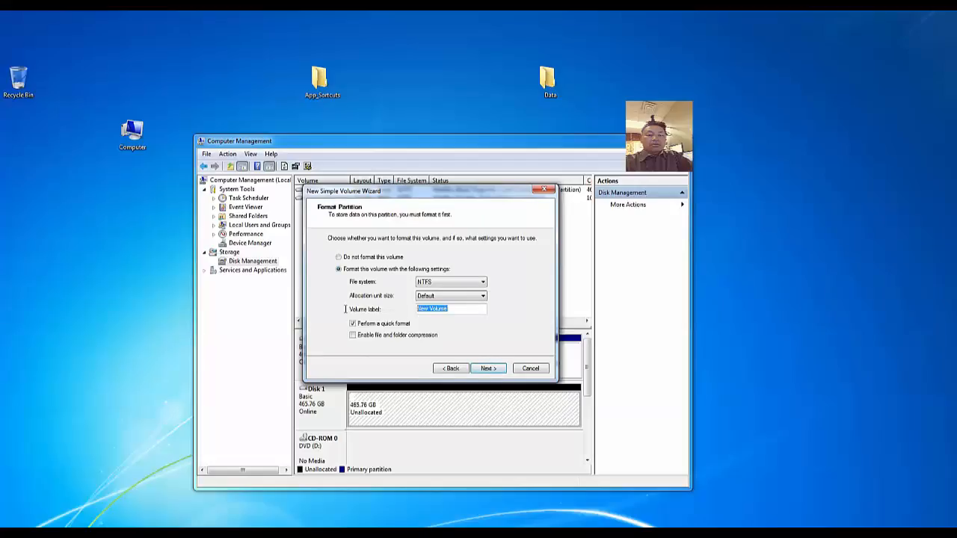
type("D")
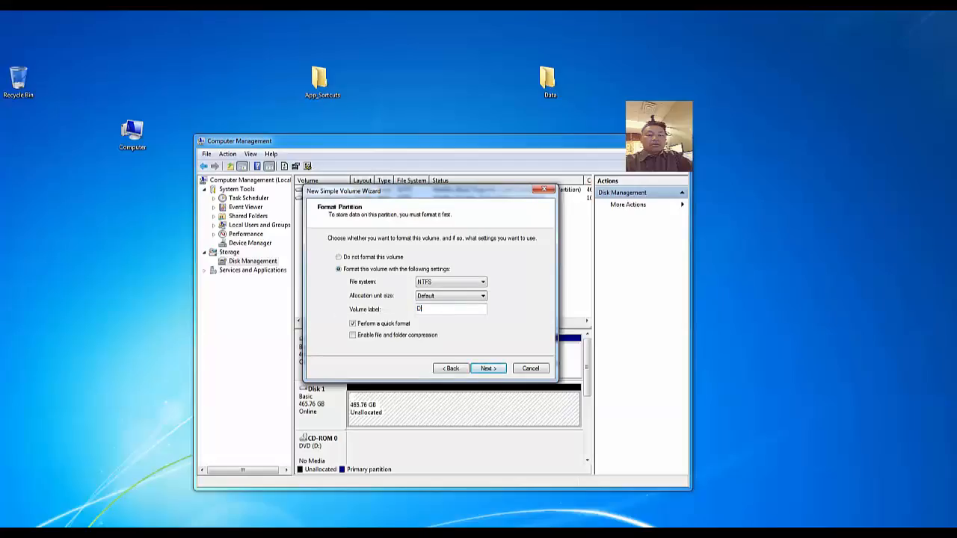
type("Data500")
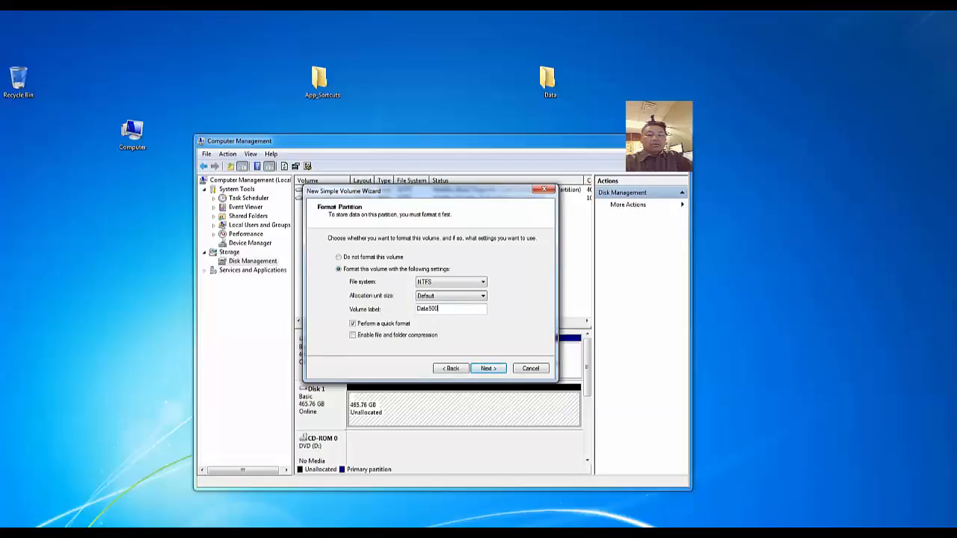
type("Gb")
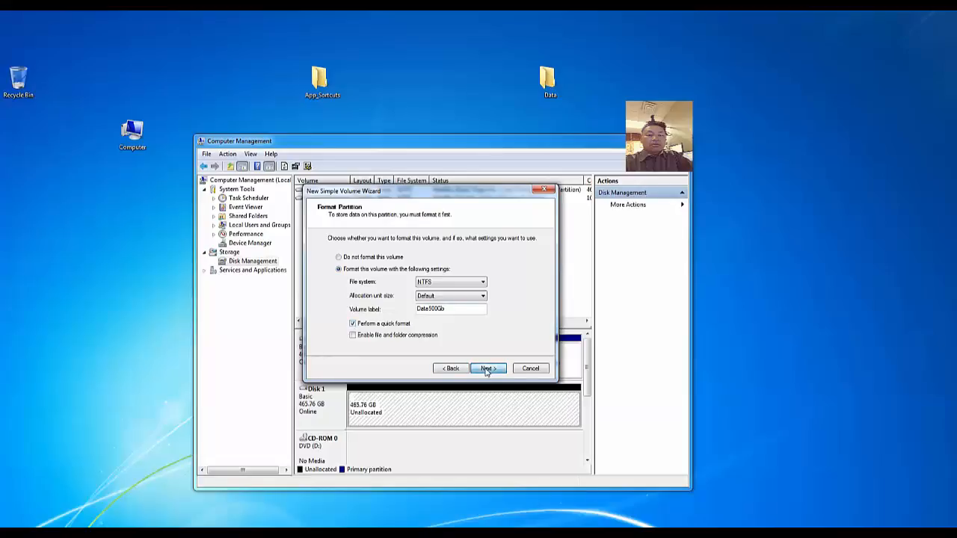
left_click(486, 368)
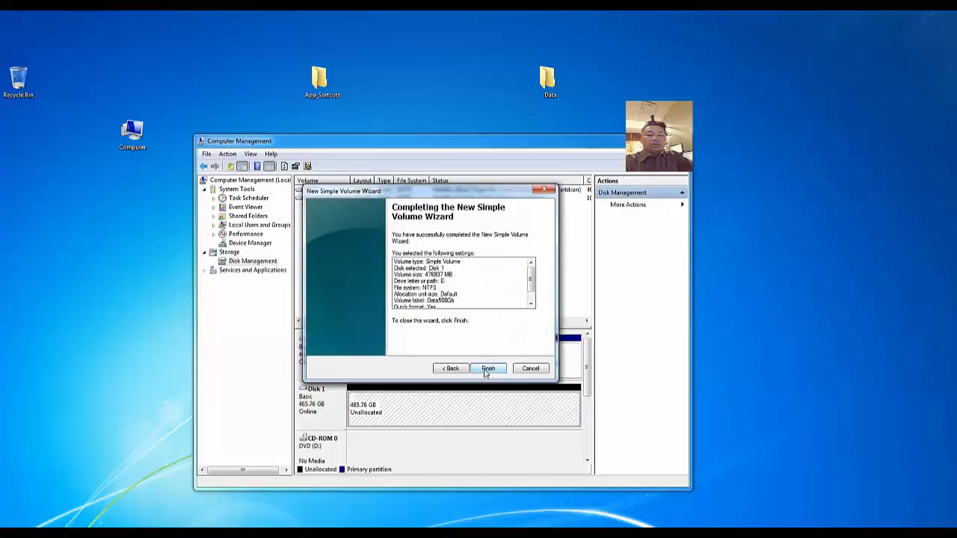
left_click(488, 368)
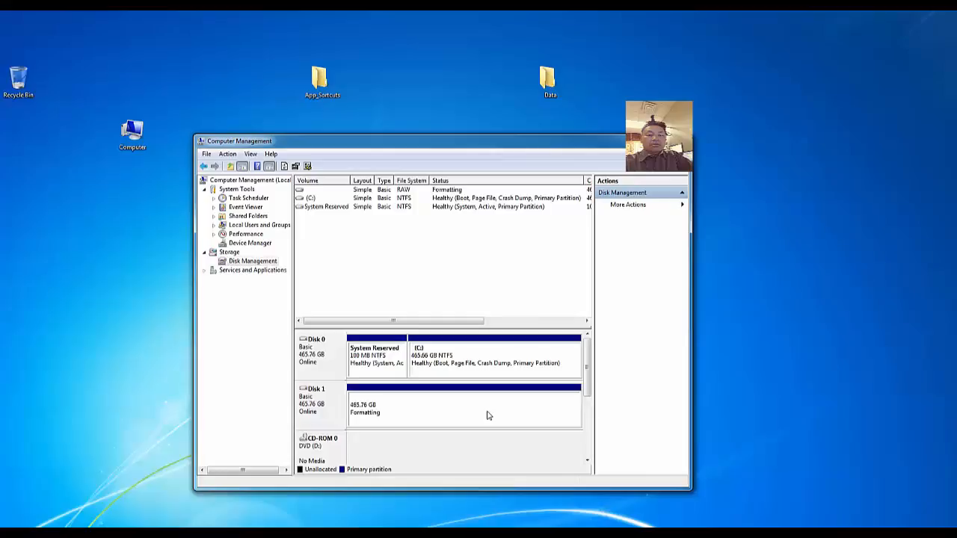
mouse_move(357, 431)
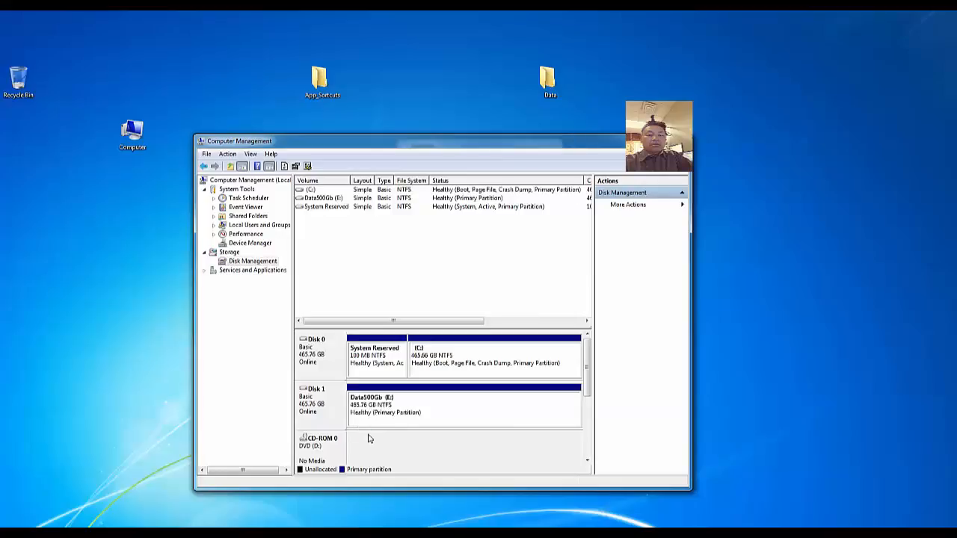
mouse_move(402, 395)
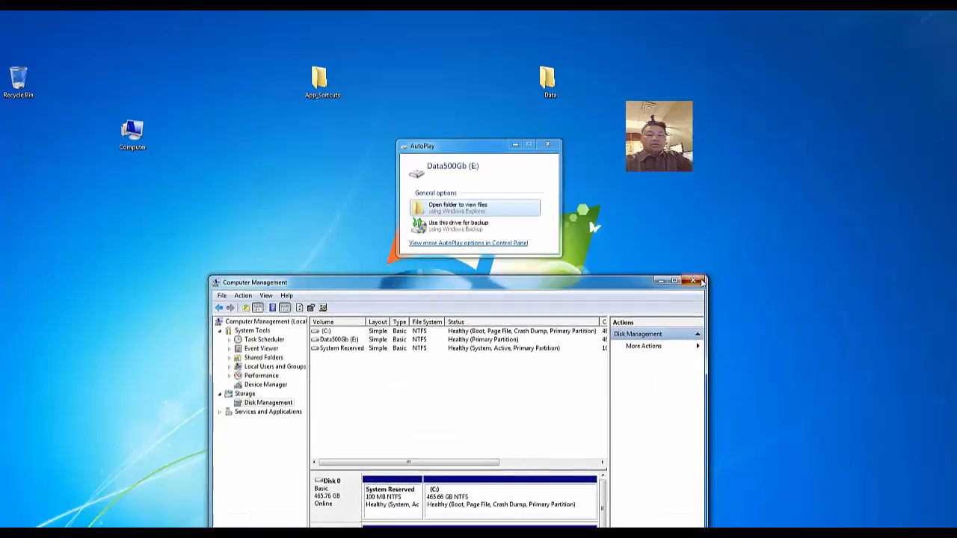
Close Computer Management and open the Data500Gb (E:) drive in Explorer.
left_click(693, 281)
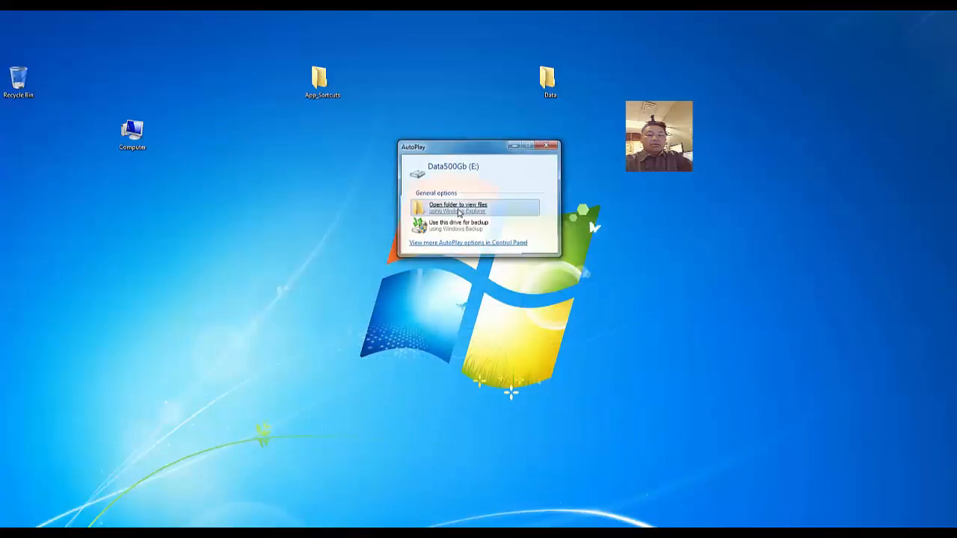
left_click(458, 204)
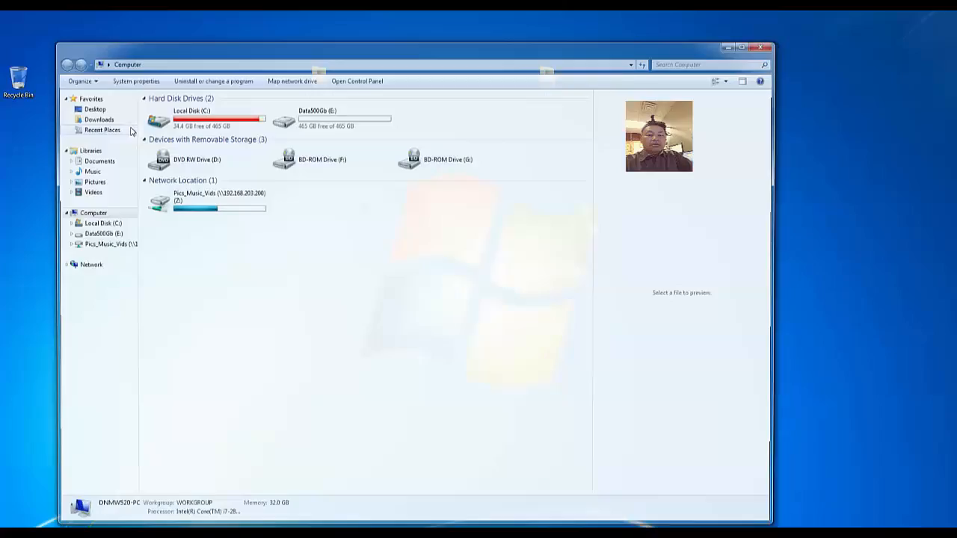
left_click_drag(411, 47, 508, 110)
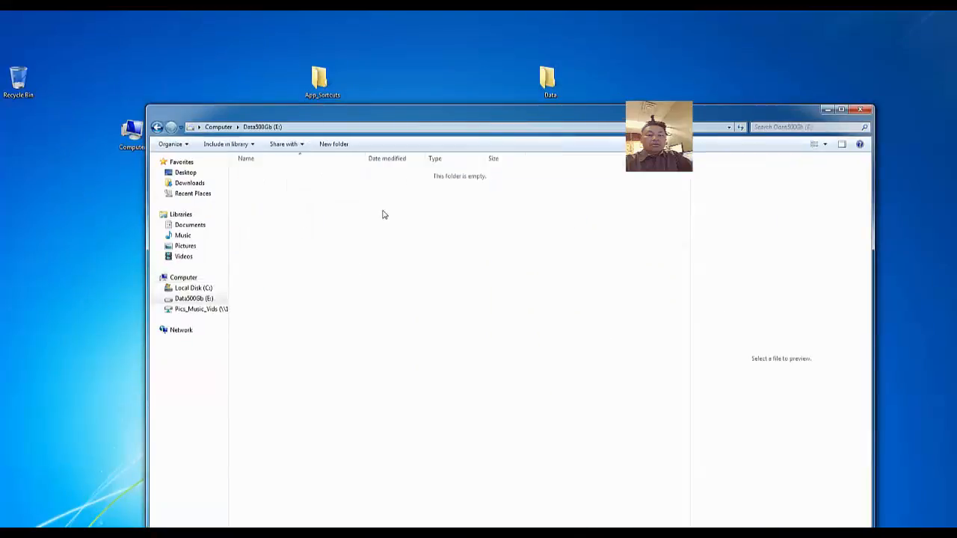
Create a New folder on the E: drive and close Explorer.
right_click(384, 215)
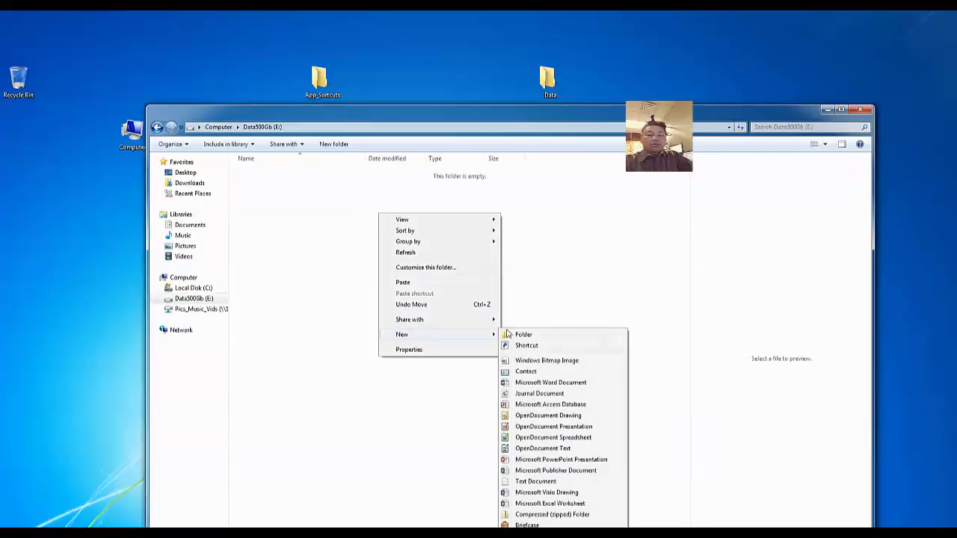
left_click(523, 334)
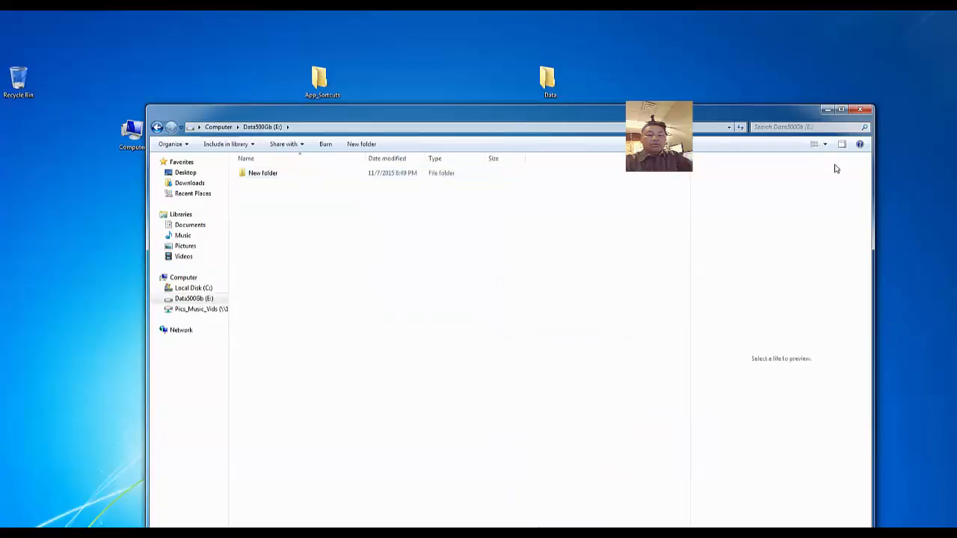
left_click(860, 110)
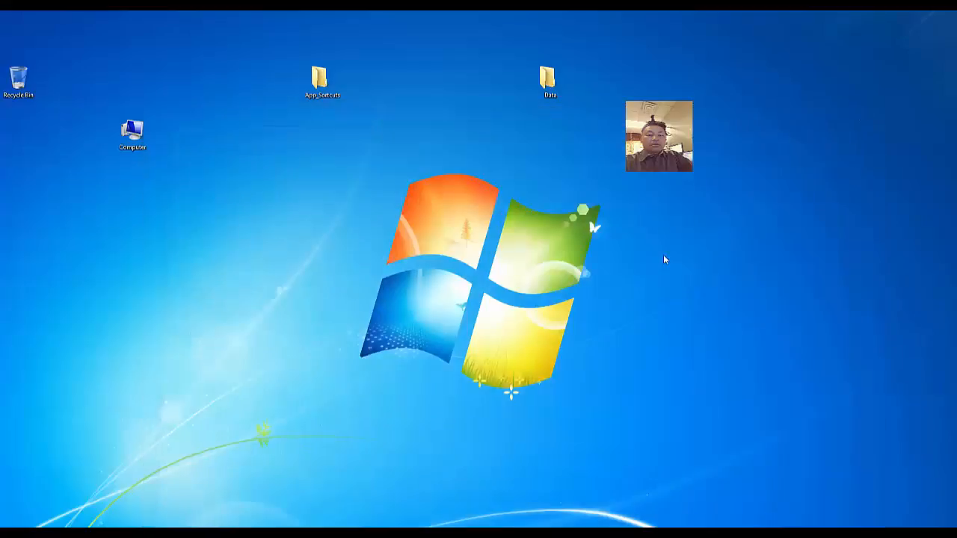